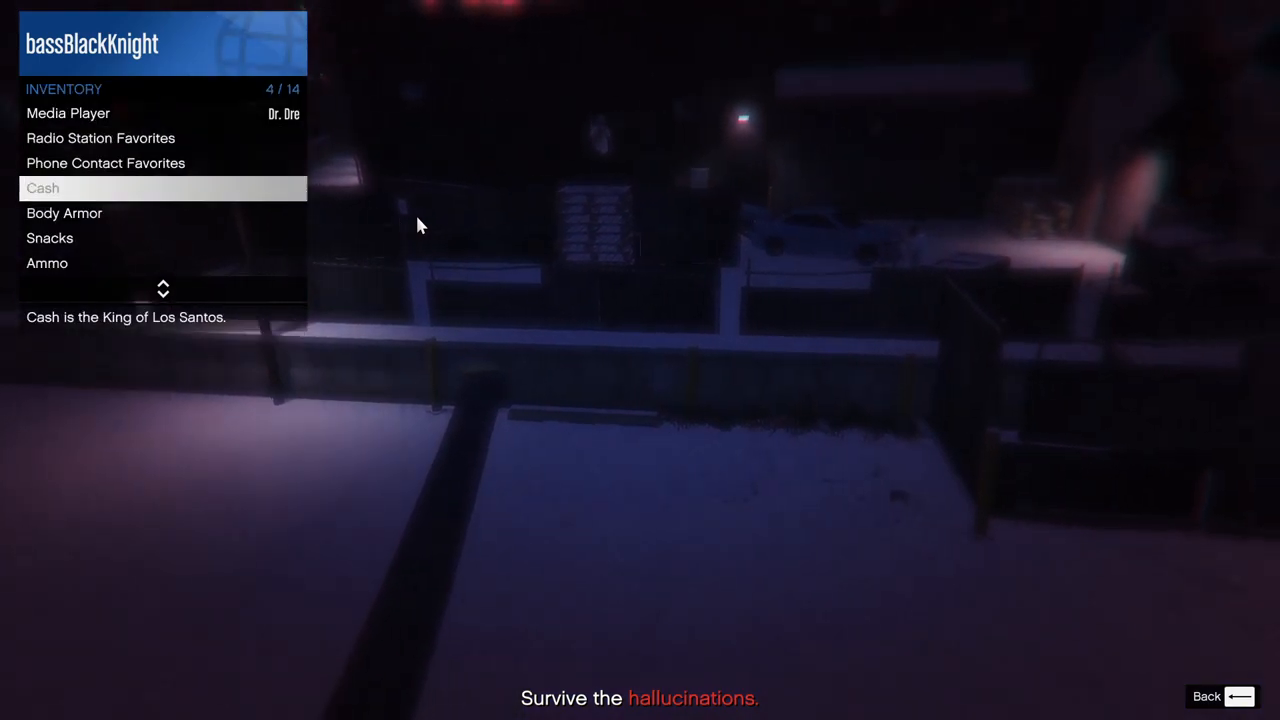
Open the Snacks inventory, highlighting Sprunk with 8 cans remaining
left_click(49, 238)
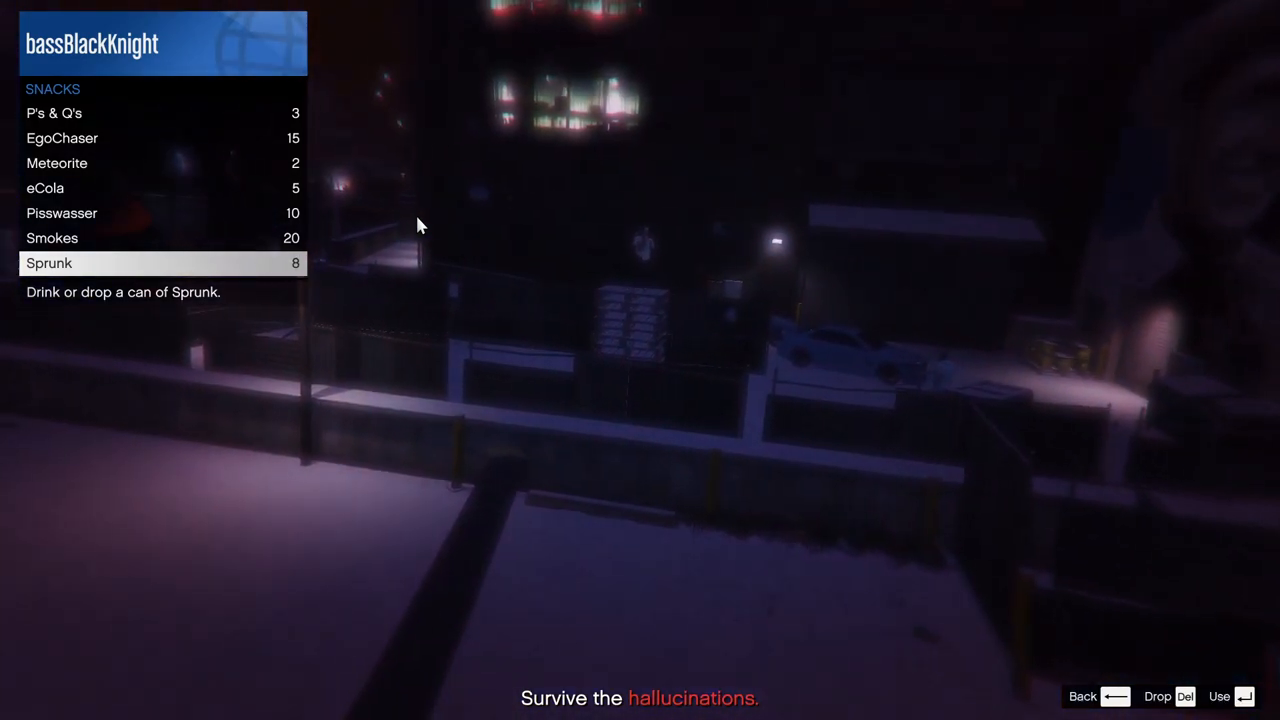
Drink a can of Sprunk, then move the selection up to the EgoChaser bars
key("enter")
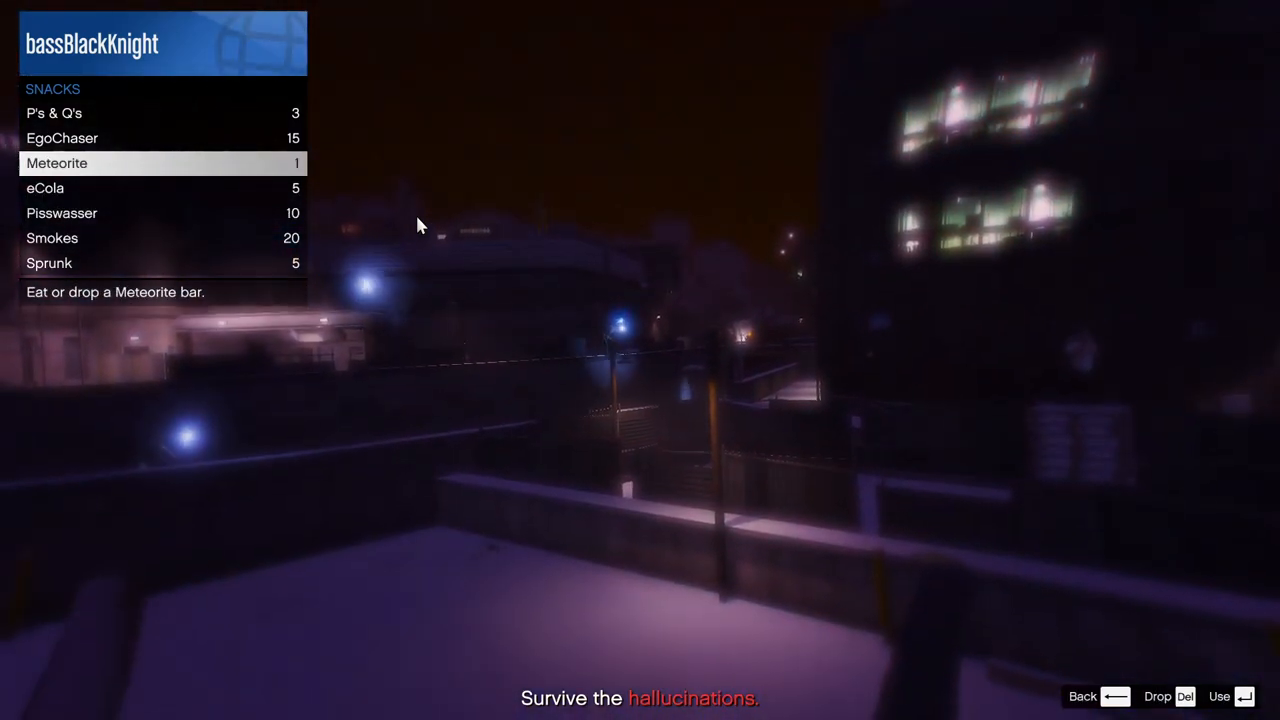
key("up")
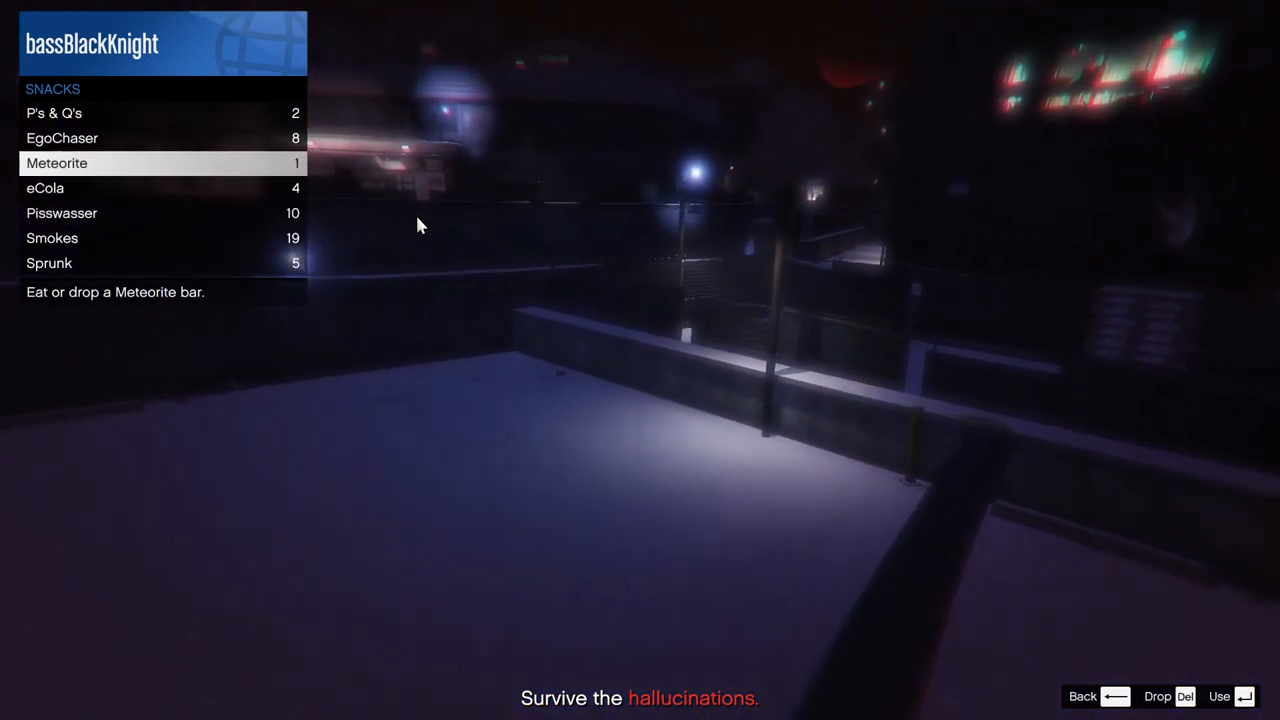
key("up")
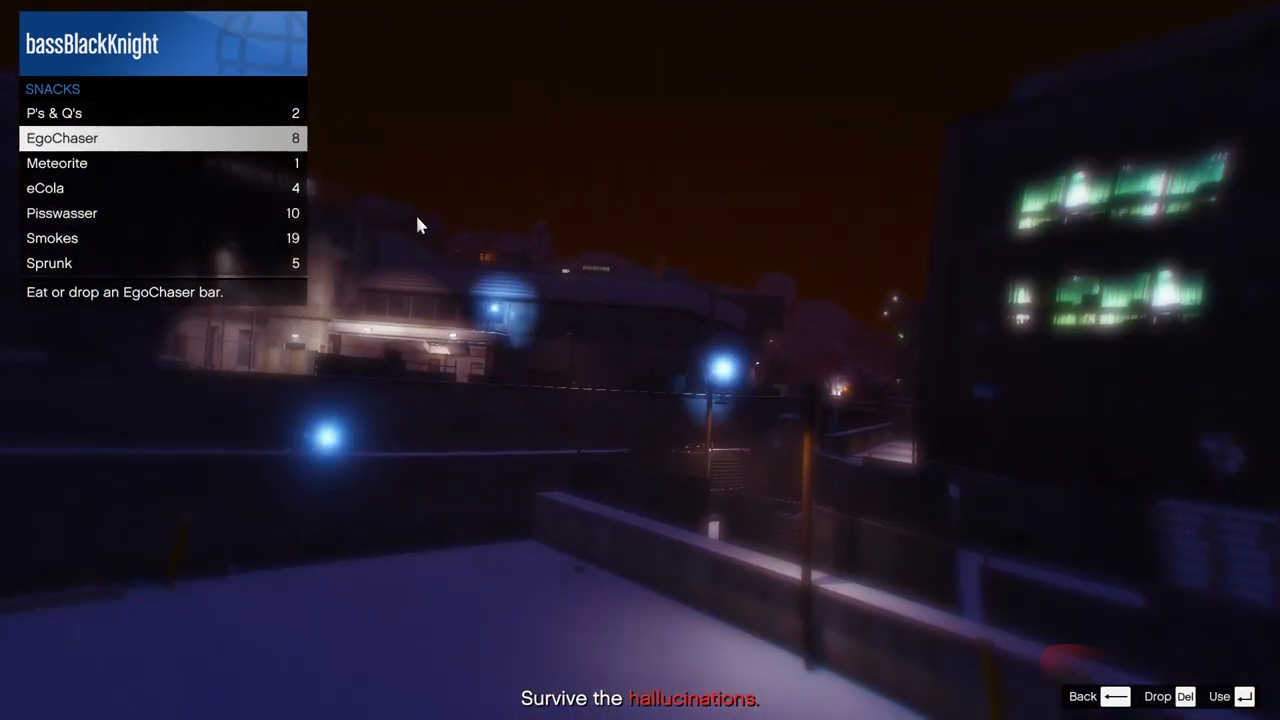